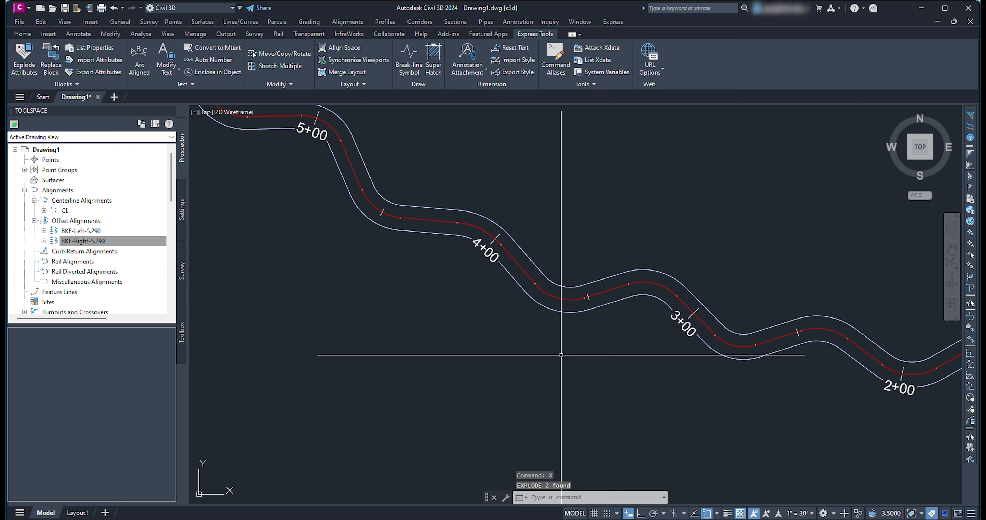
# Select all arcs like the picked one for deletion, then pick a straight line piece
pyautogui.rightClick(550, 308)
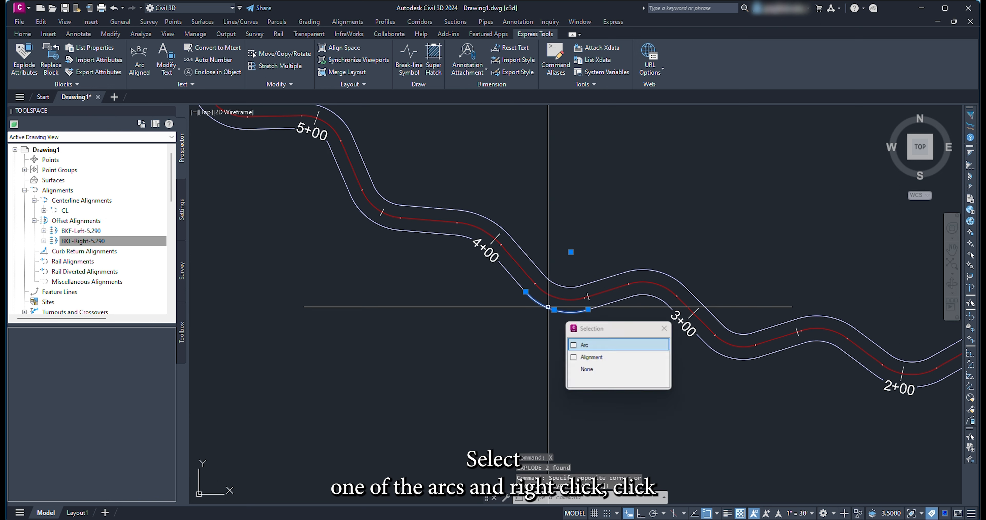
pyautogui.click(584, 345)
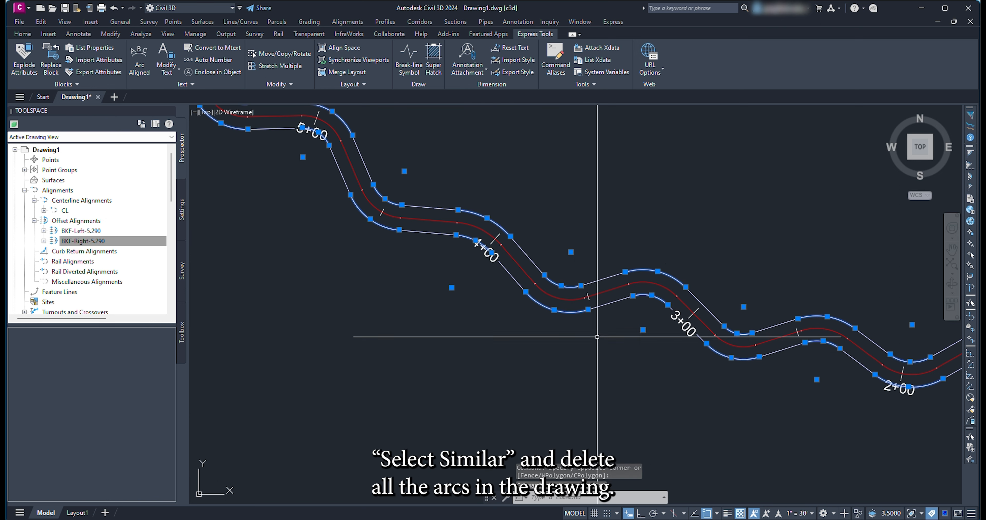
pyautogui.click(617, 302)
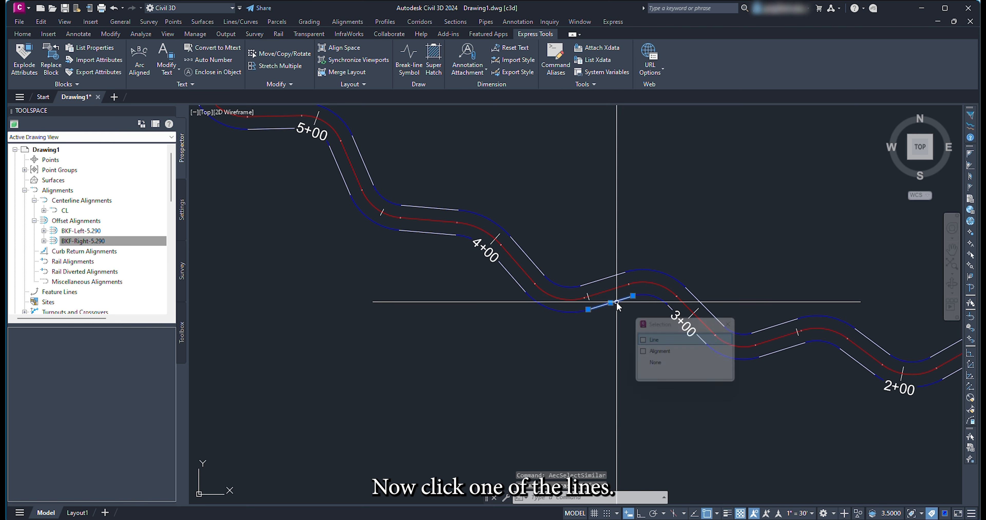
pyautogui.rightClick(617, 307)
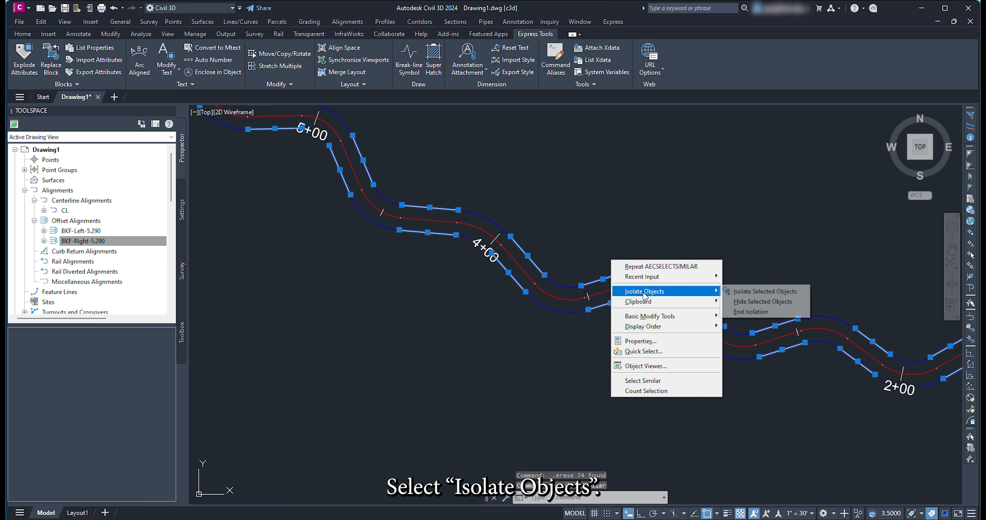
# Isolate the selected line pieces and run LINEWORKSHRINKWRAP to wrap them into a boundary
pyautogui.click(765, 291)
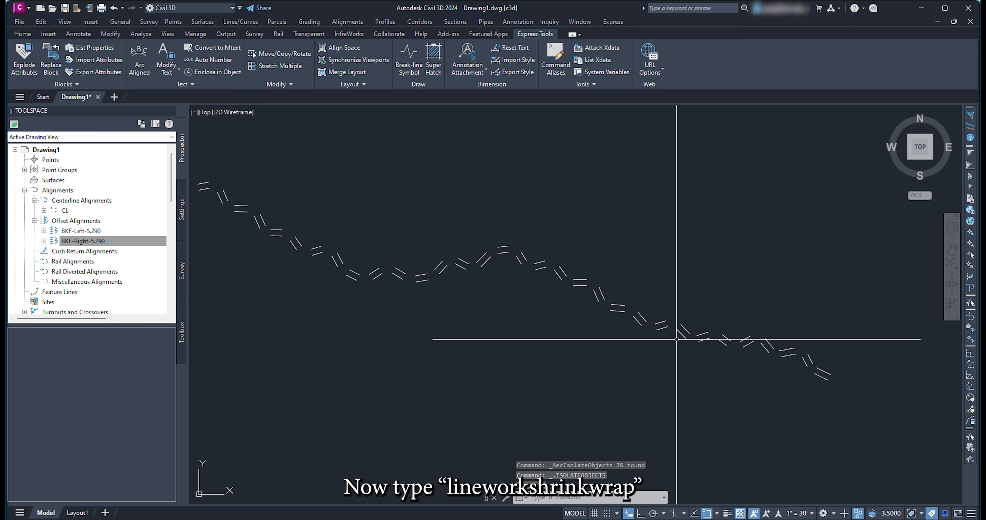
pyautogui.write('lineworkshrinkwrap')
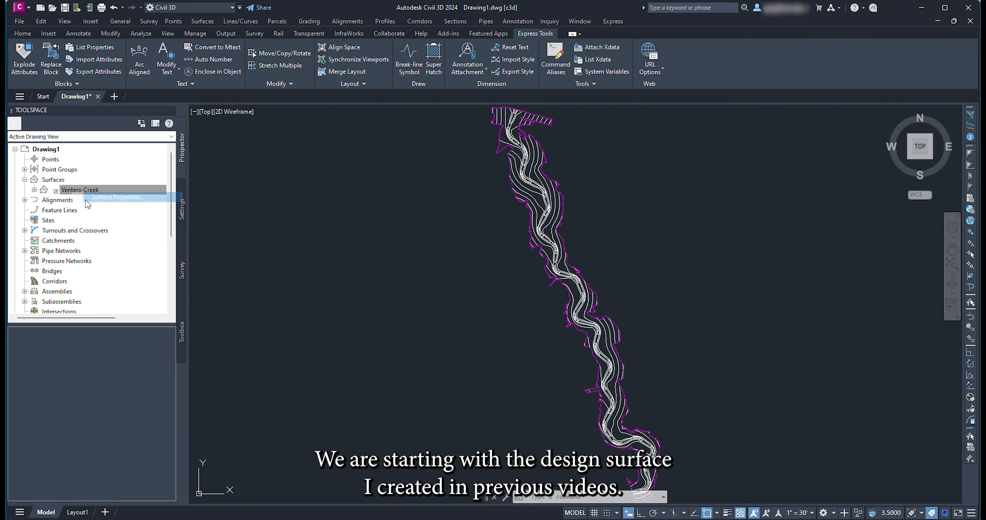
# Give the Ventero Creek surface the _rvr Elevation Band style with 3 analysis ranges and apply it
pyautogui.click(117, 198)
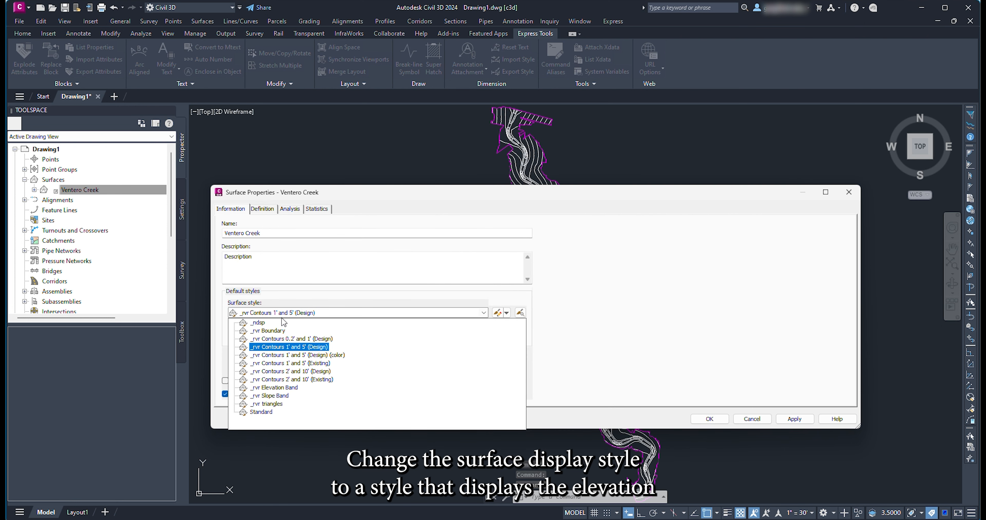
pyautogui.click(275, 388)
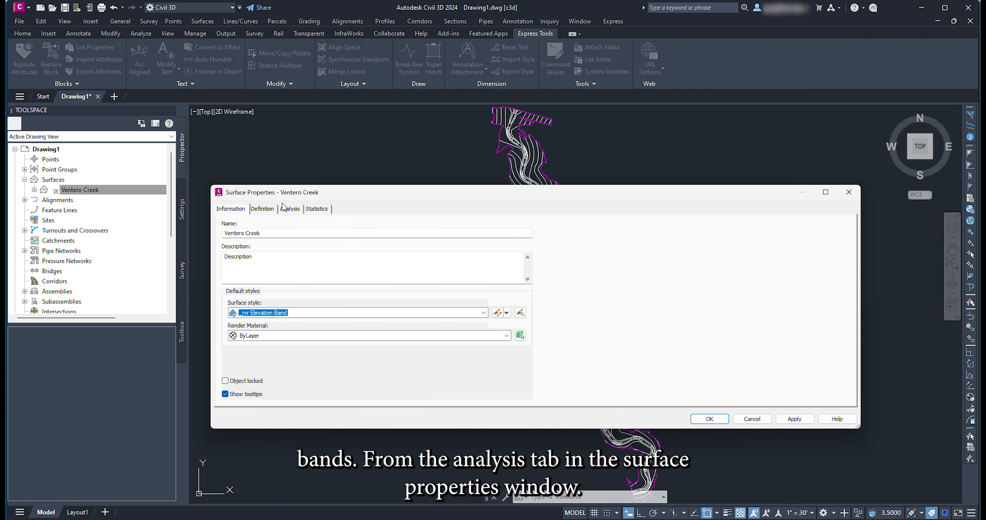
pyautogui.click(288, 208)
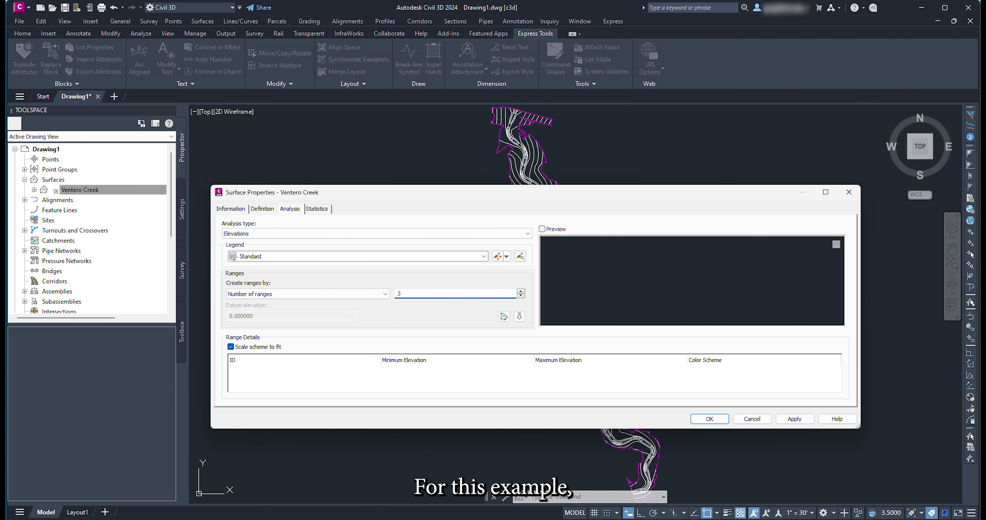
pyautogui.click(520, 317)
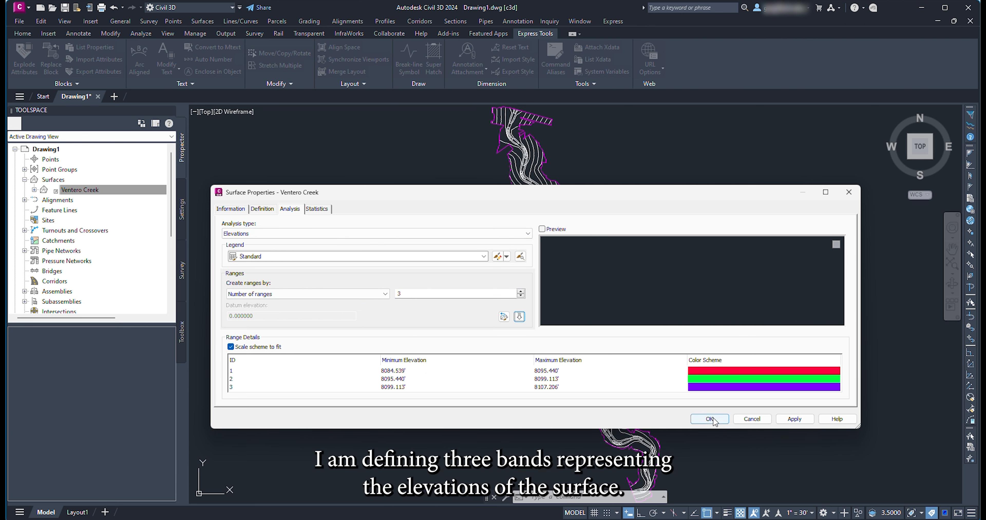
pyautogui.click(709, 419)
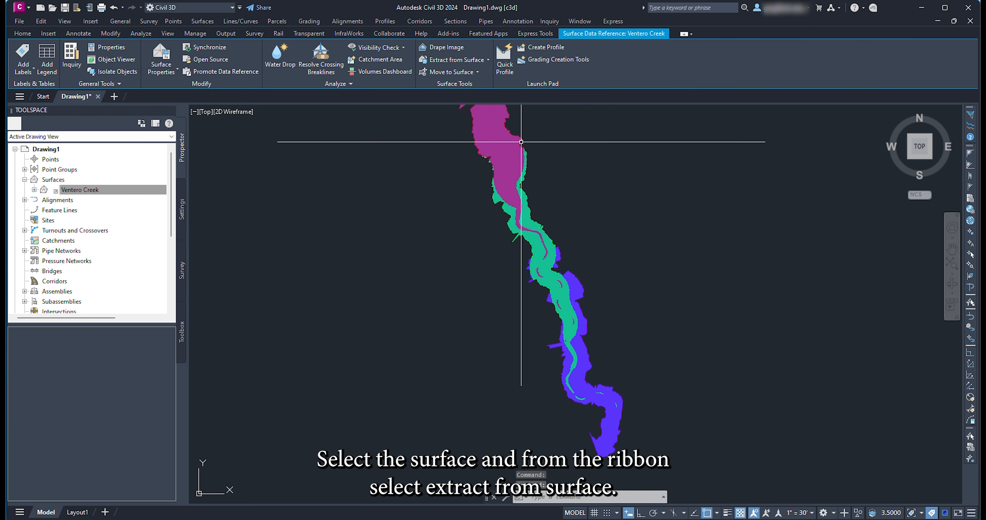
# Extract the elevation band objects from the surface and give new layer _190 the purple band colour
pyautogui.click(455, 59)
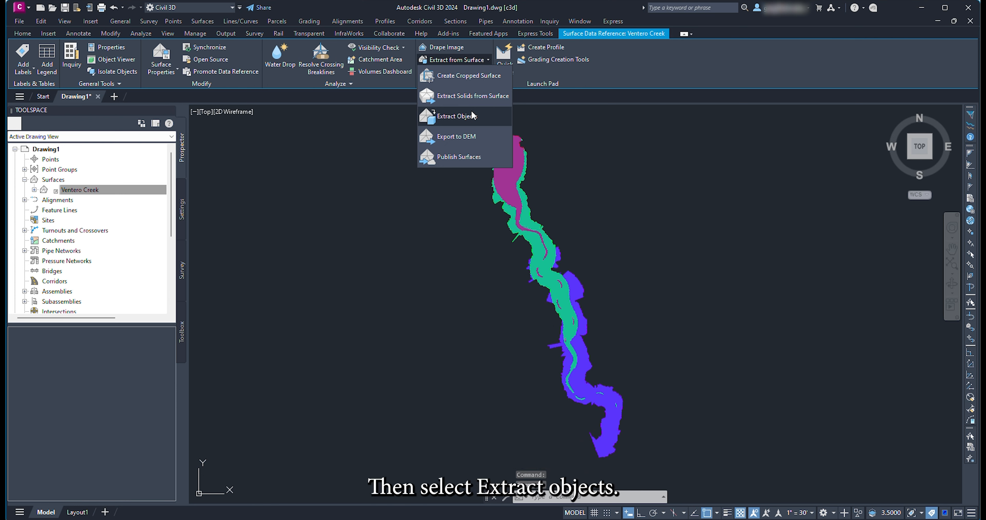
pyautogui.click(459, 116)
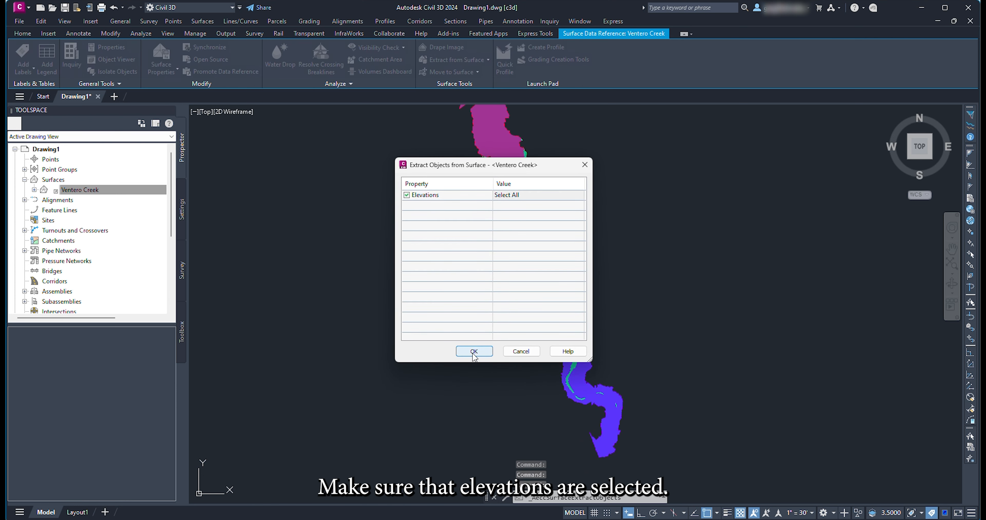
pyautogui.click(474, 351)
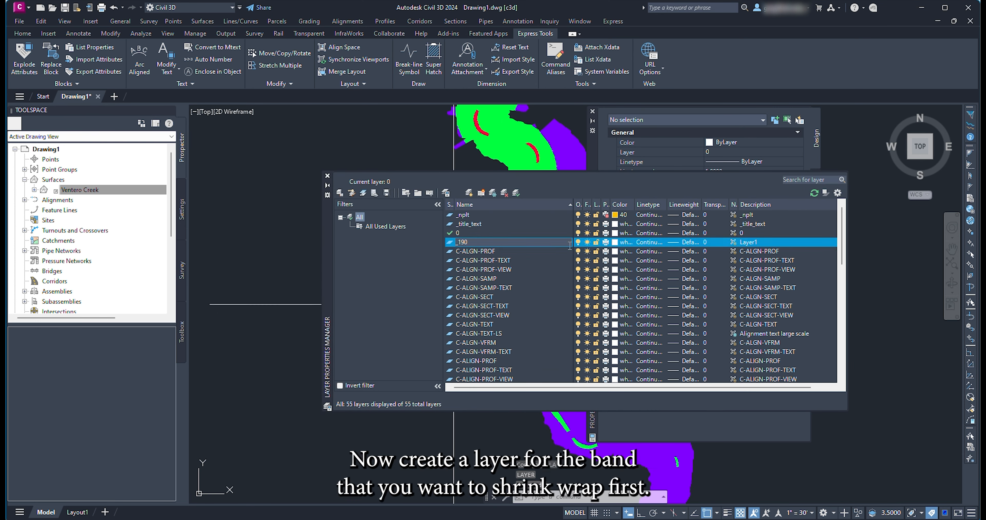
pyautogui.click(622, 243)
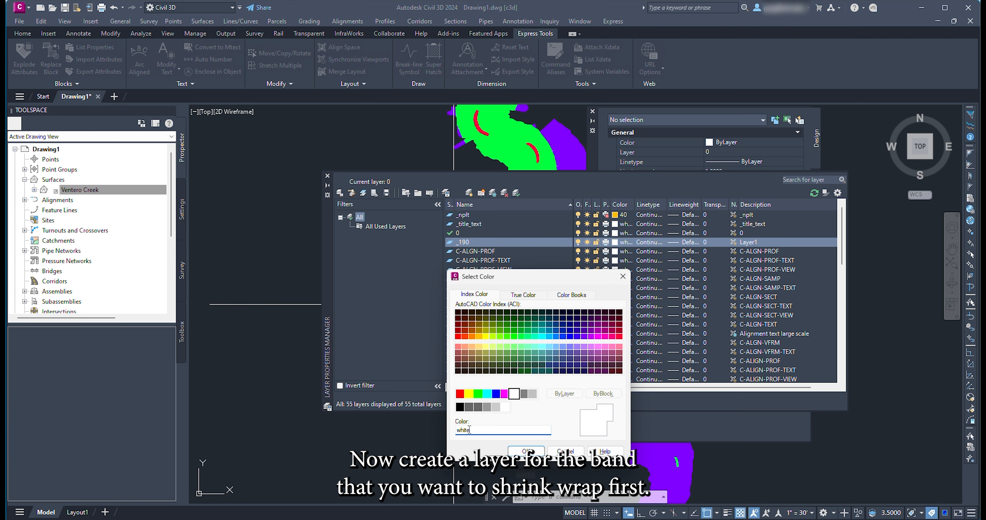
pyautogui.click(526, 451)
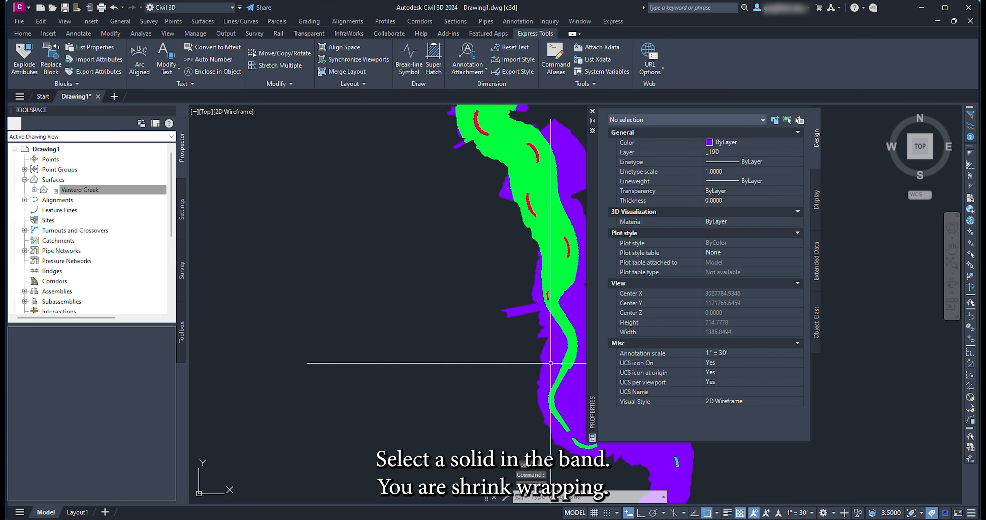
# Quick Select every solid with Color 190 and run LINEWORKSHRINKWRAP on them
pyautogui.click(545, 361)
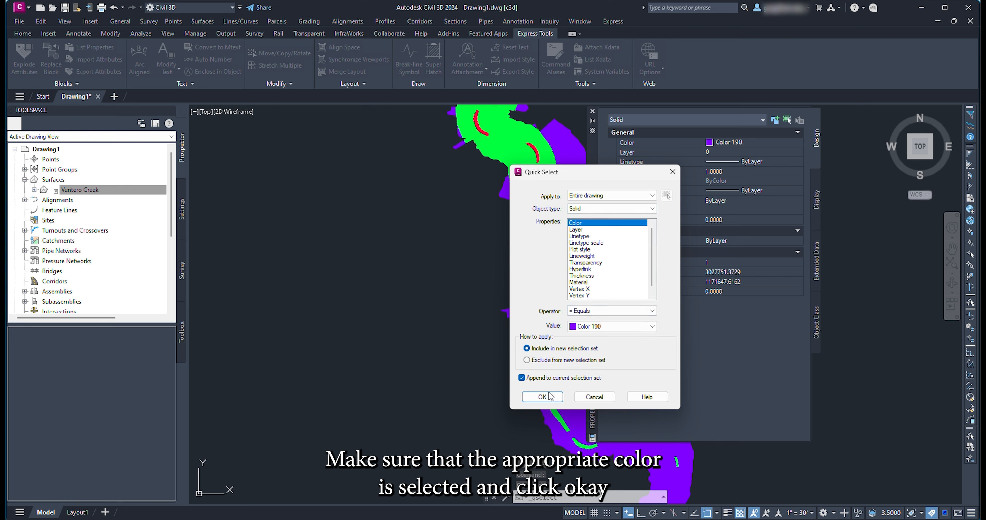
pyautogui.click(541, 398)
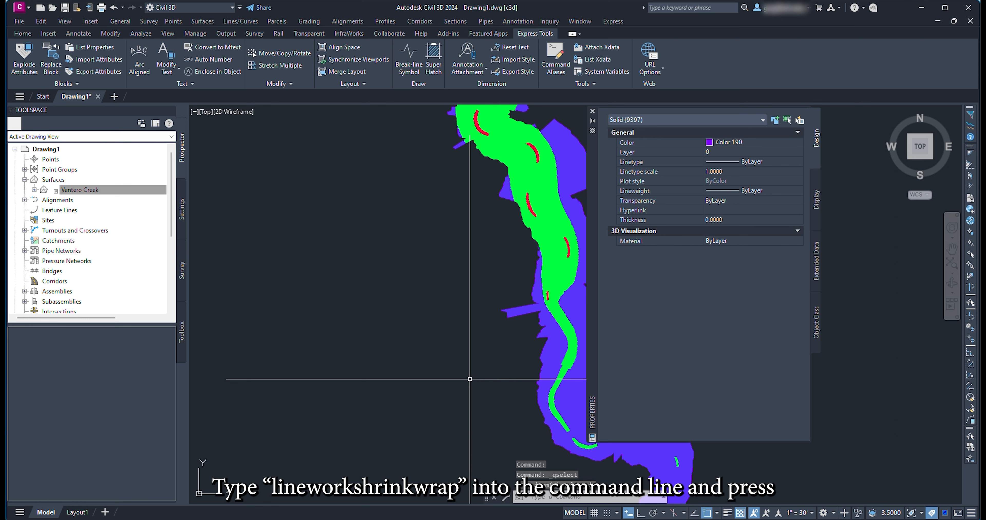
pyautogui.write('LINEWORKSHRINKWRAP')
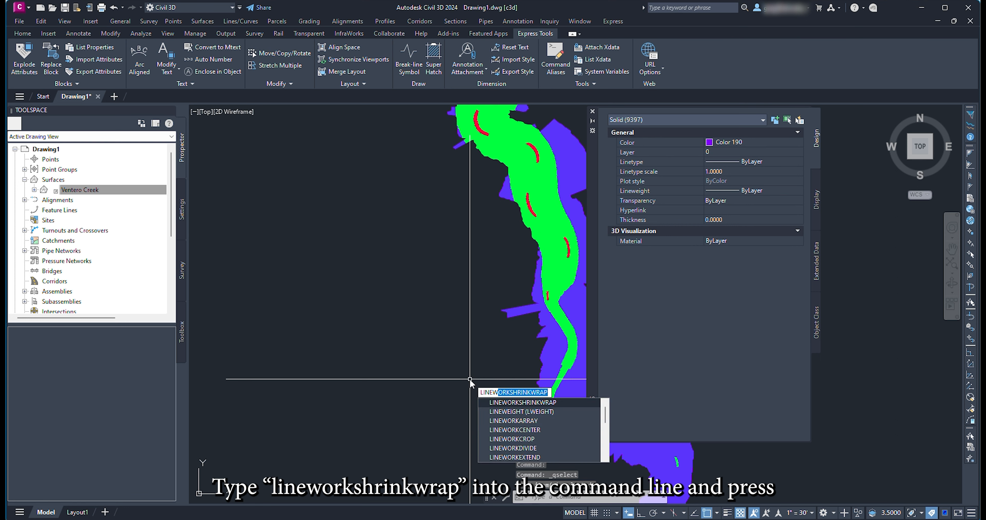
pyautogui.press('Return')
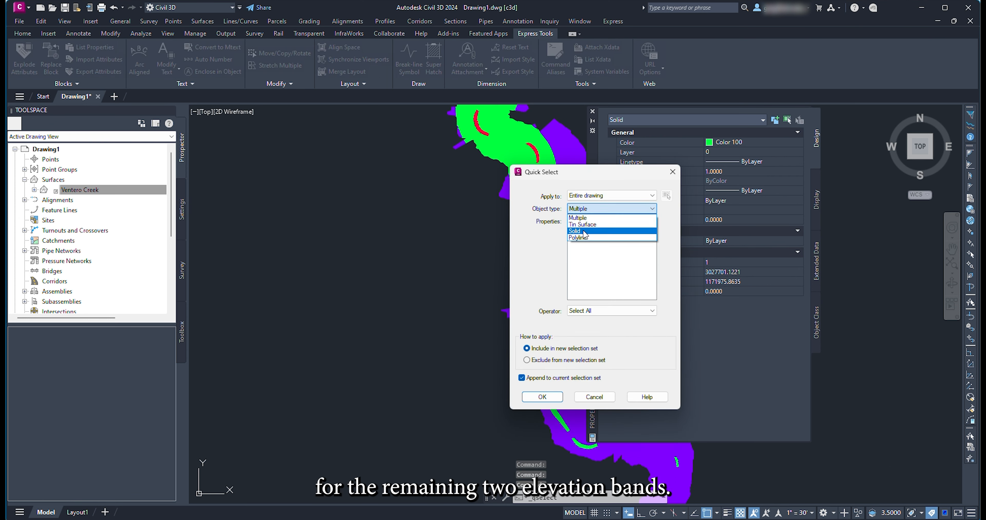
# Quick Select the green band's solid objects for the next shrink-wrap
pyautogui.click(541, 397)
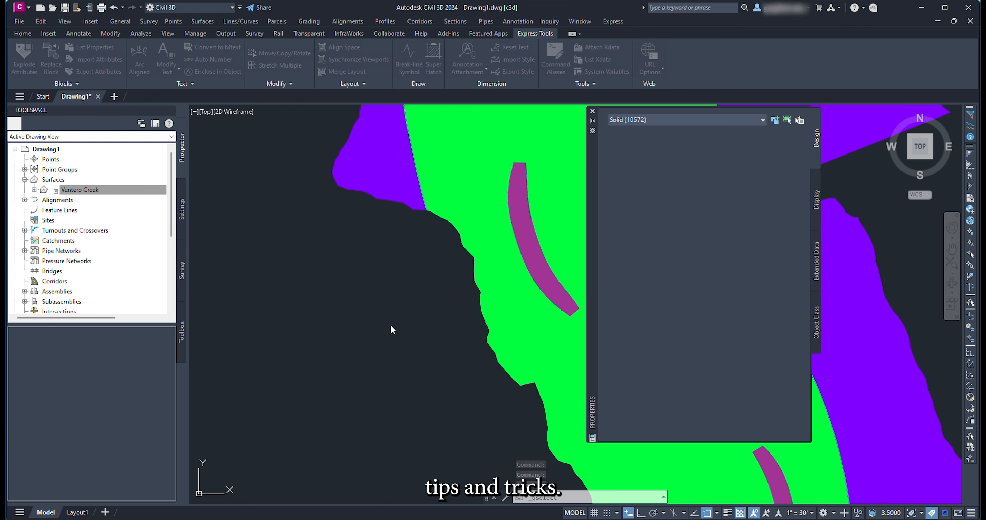
# Erase the selected solids and close Surface Properties, leaving the band outline polygons
pyautogui.click(535, 239)
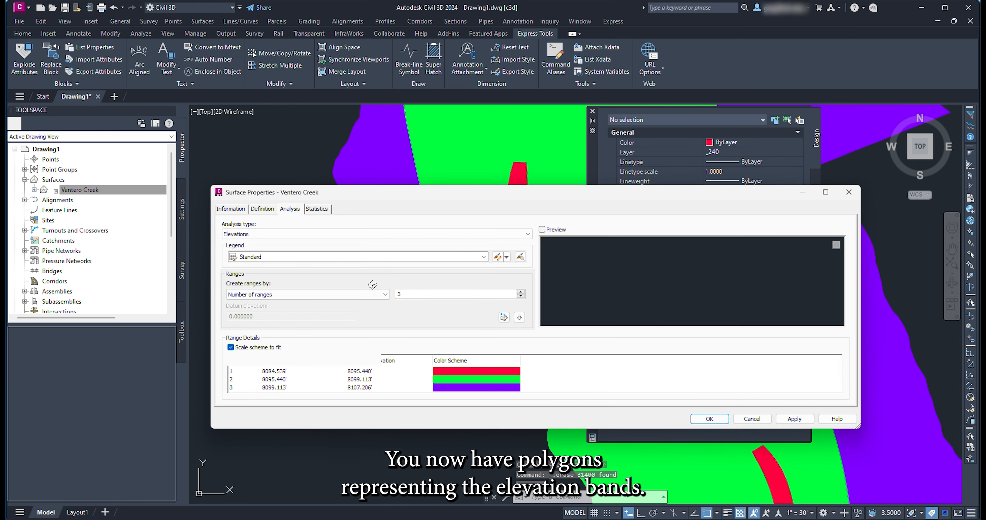
pyautogui.click(709, 419)
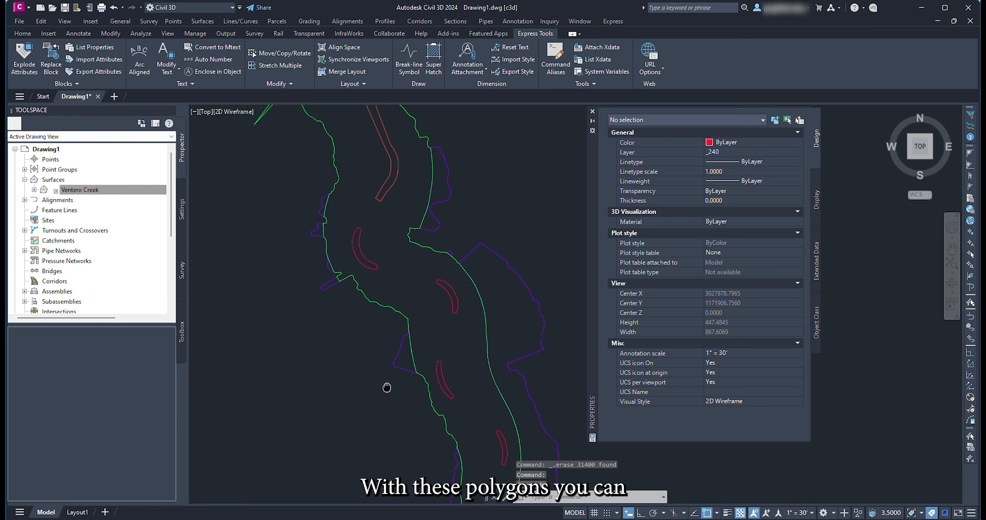